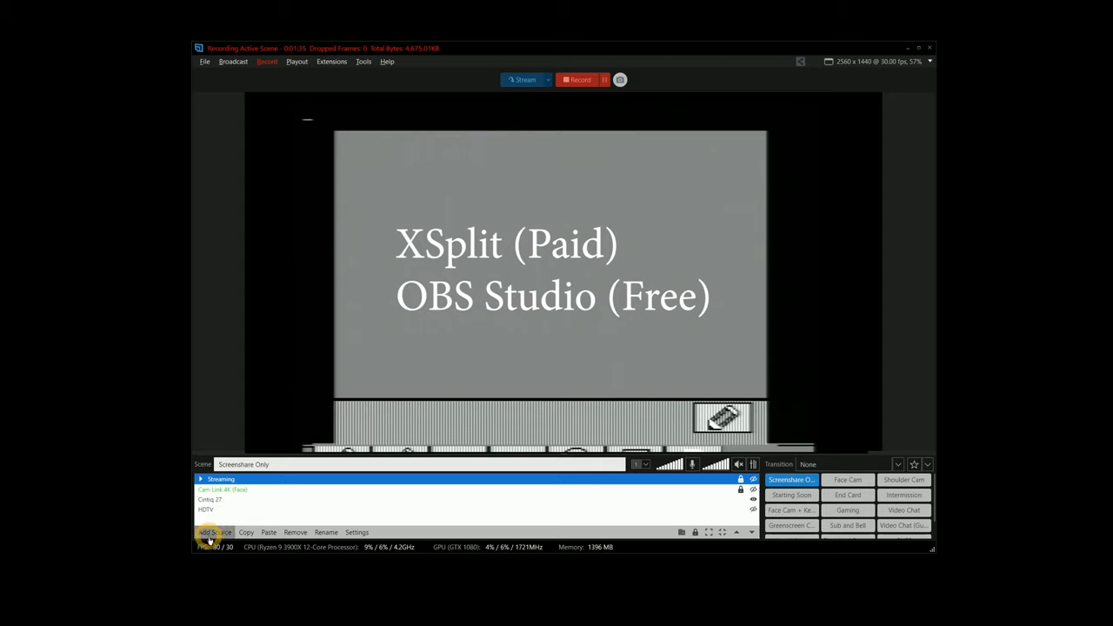
Draw the face on the console and capture a screenshot of the XSplit preview.
left_click(216, 532)
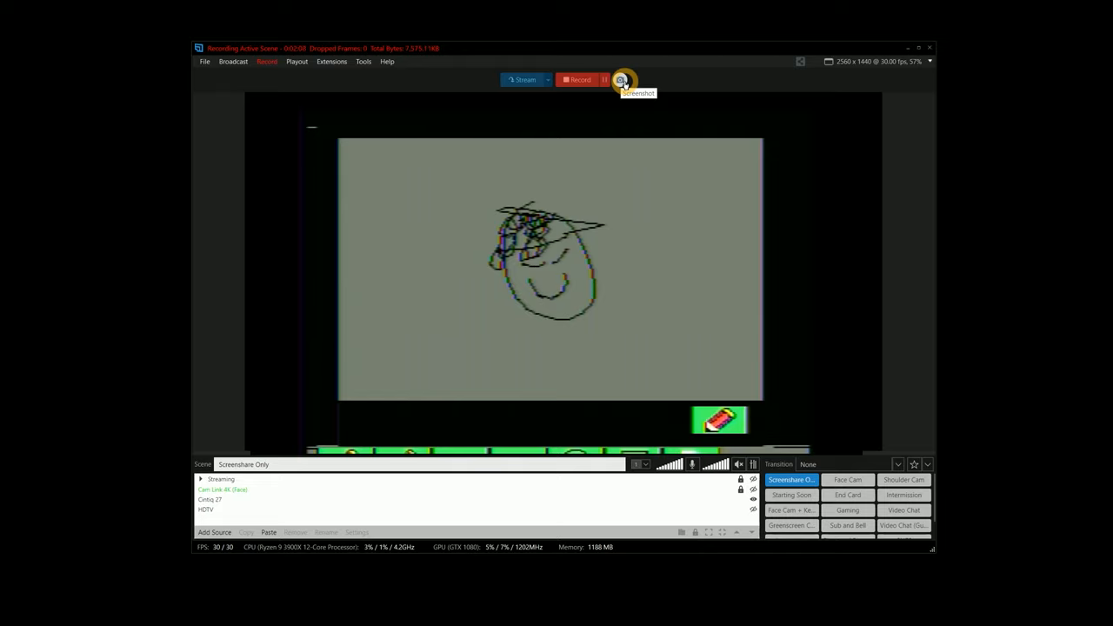
left_click(623, 80)
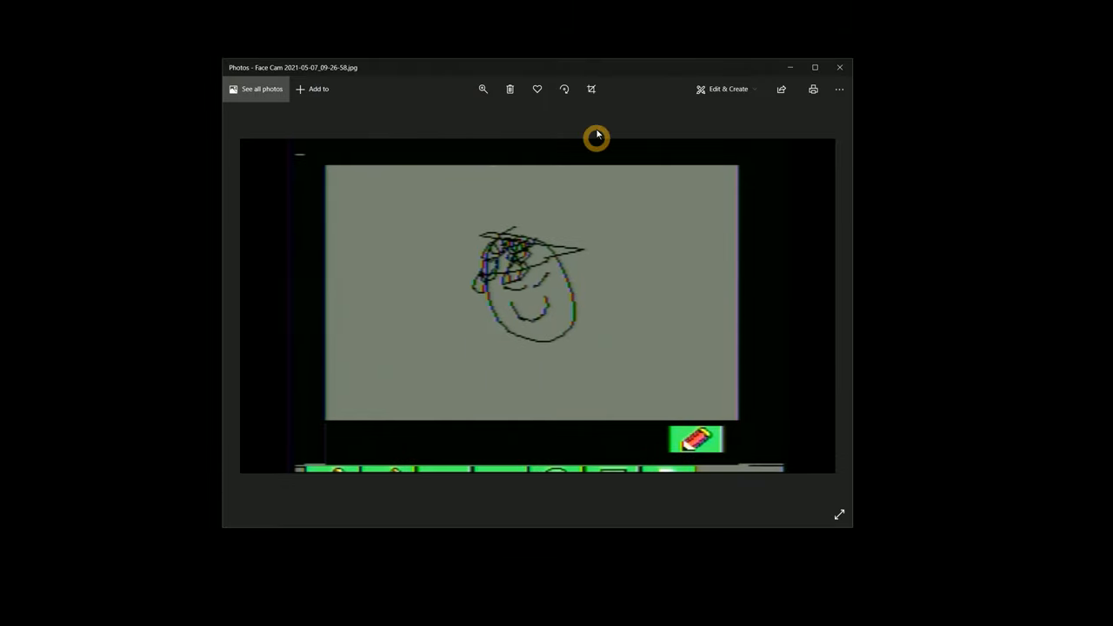
Start cropping the screenshot in Photos and reshape the crop frame around the console picture.
left_click(591, 89)
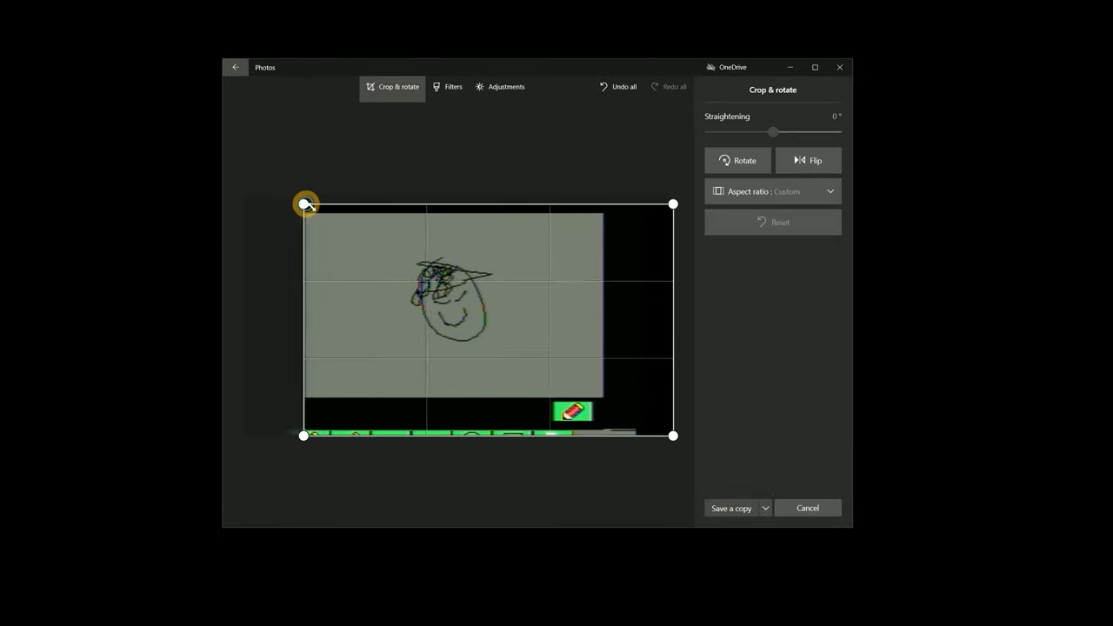
left_click_drag(306, 203, 244, 184)
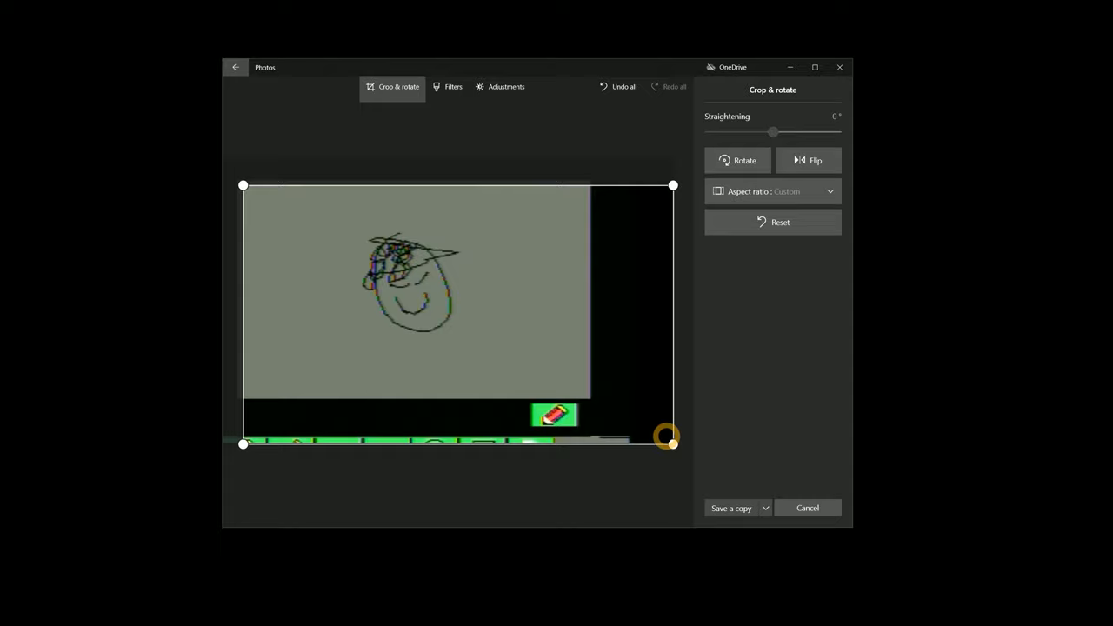